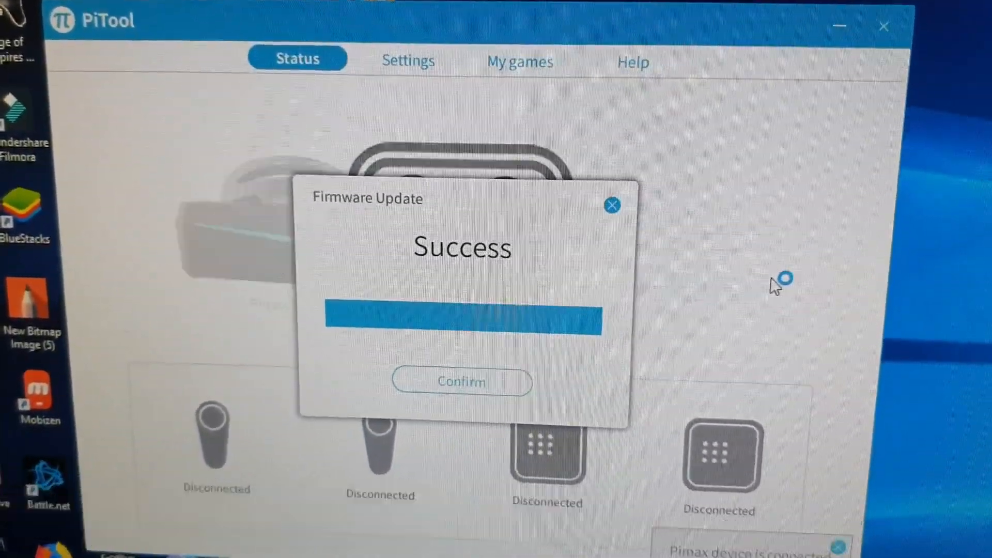
- Confirm the Firmware Update Success notice to return to the Pimax 5K Plus status page
{"action": "left_click", "coordinate": [462, 381]}
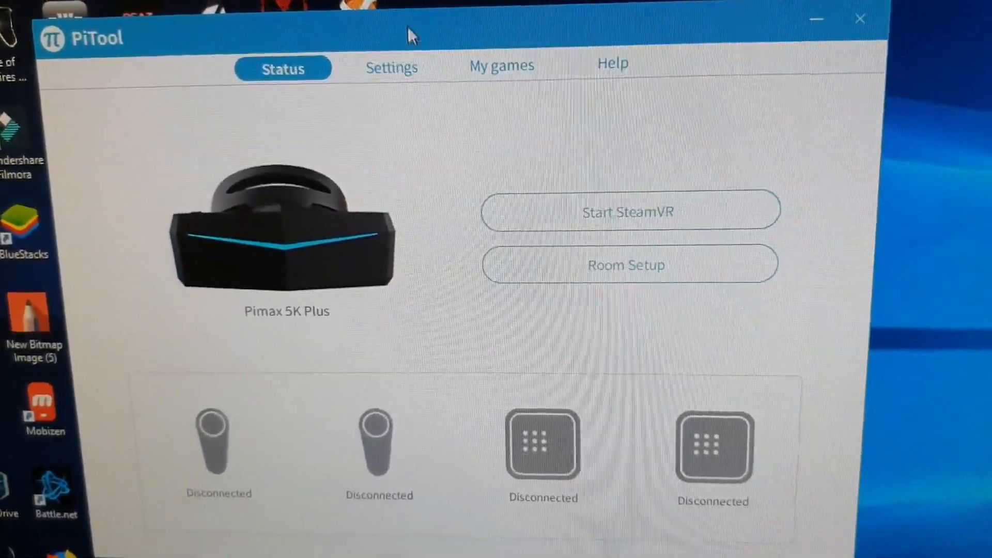
- Review the General, HMD (firmware V2.1.255.193) and Brainwarp settings, then open My games
{"action": "left_click", "coordinate": [391, 67]}
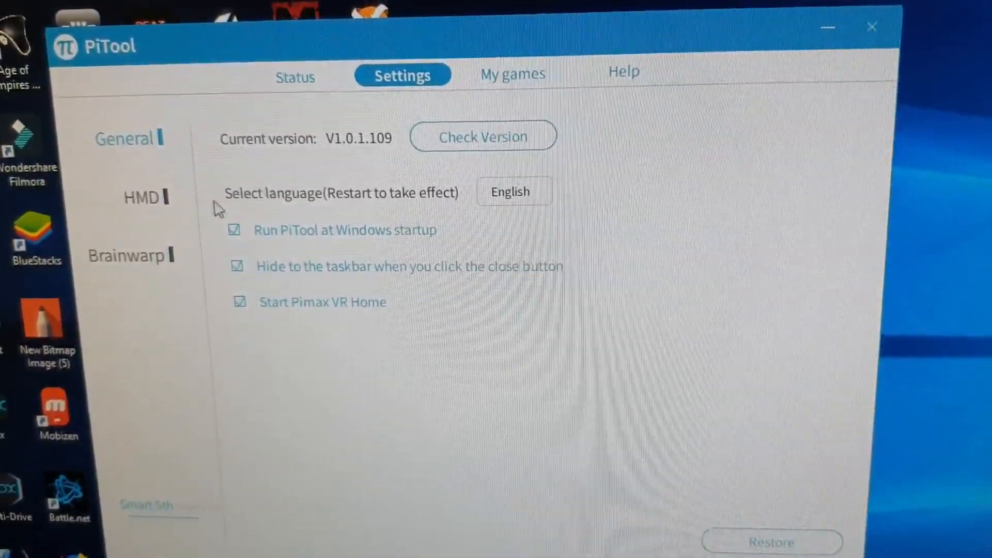
{"action": "left_click", "coordinate": [143, 197]}
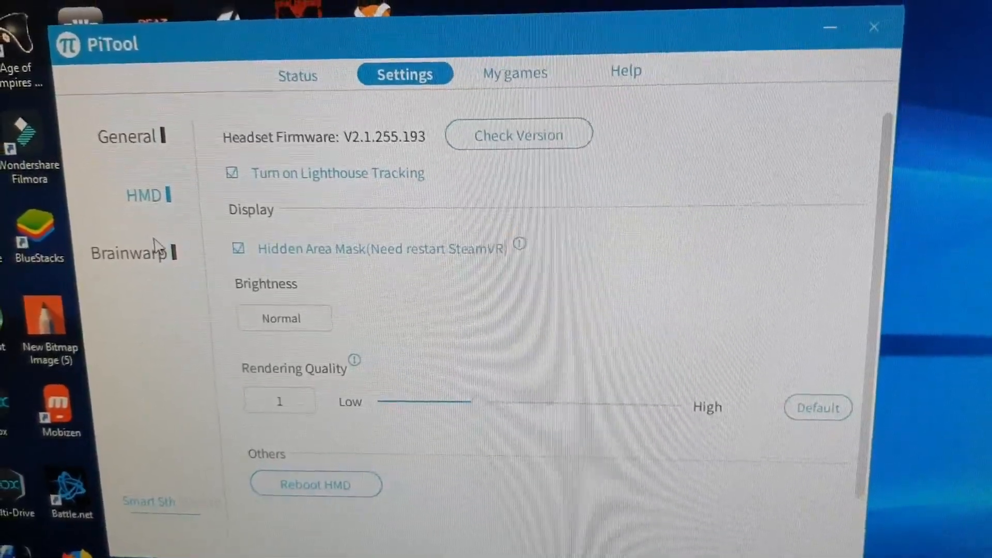
{"action": "left_click", "coordinate": [143, 195]}
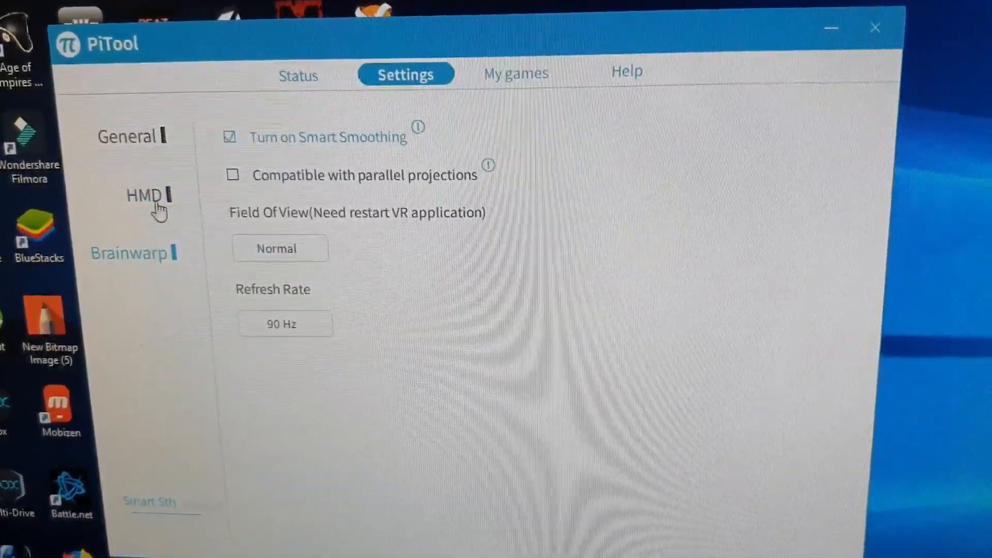
{"action": "left_click", "coordinate": [150, 197]}
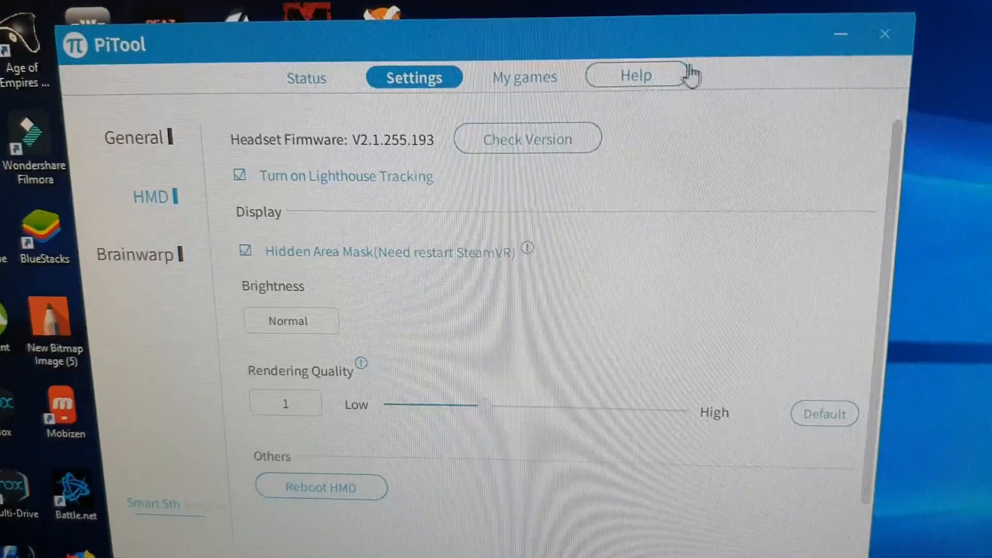
{"action": "left_click", "coordinate": [132, 255]}
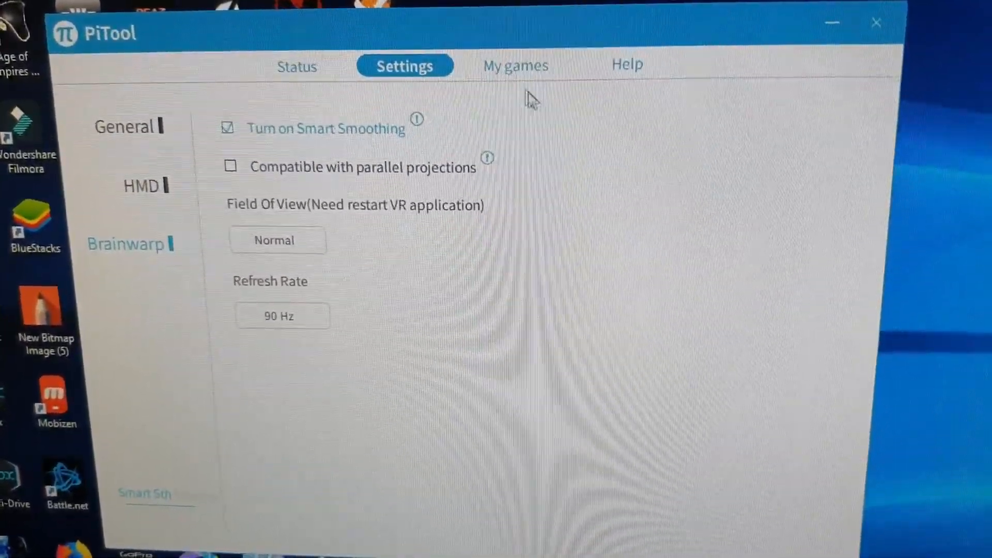
{"action": "left_click", "coordinate": [516, 66]}
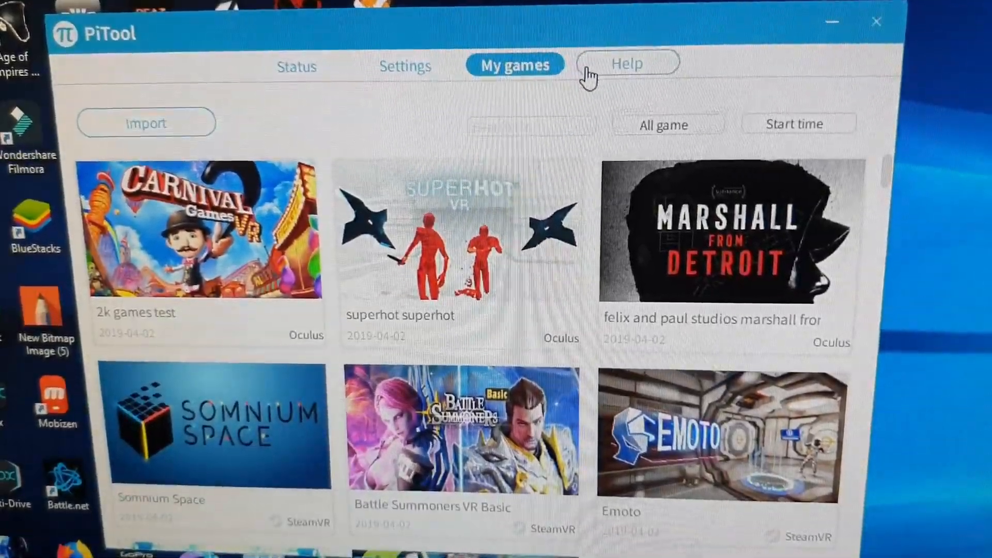
- Browse the imported game library, then launch Room Setup from the Status page
{"action": "scroll", "scroll_direction": "down", "scroll_amount": 3}
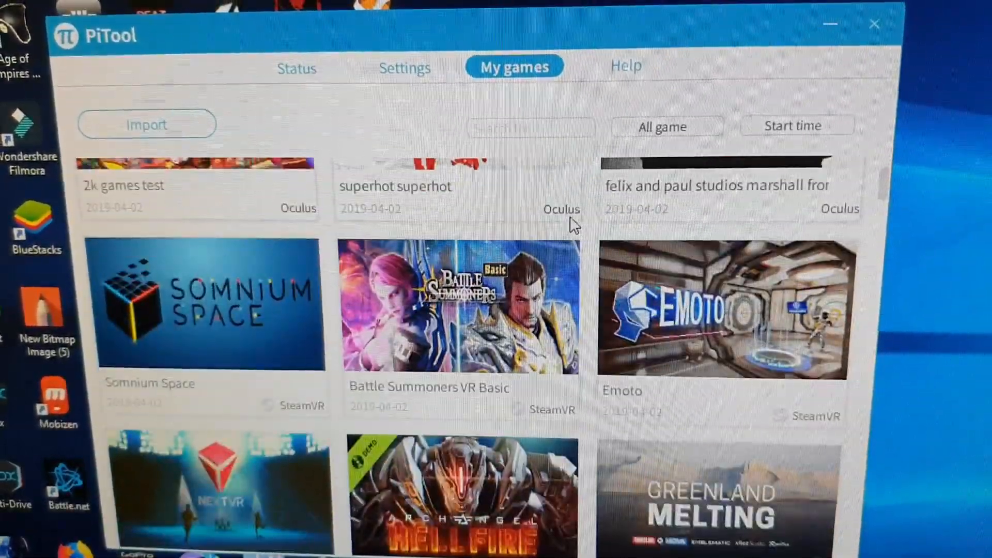
{"action": "scroll", "scroll_direction": "down", "scroll_amount": 3}
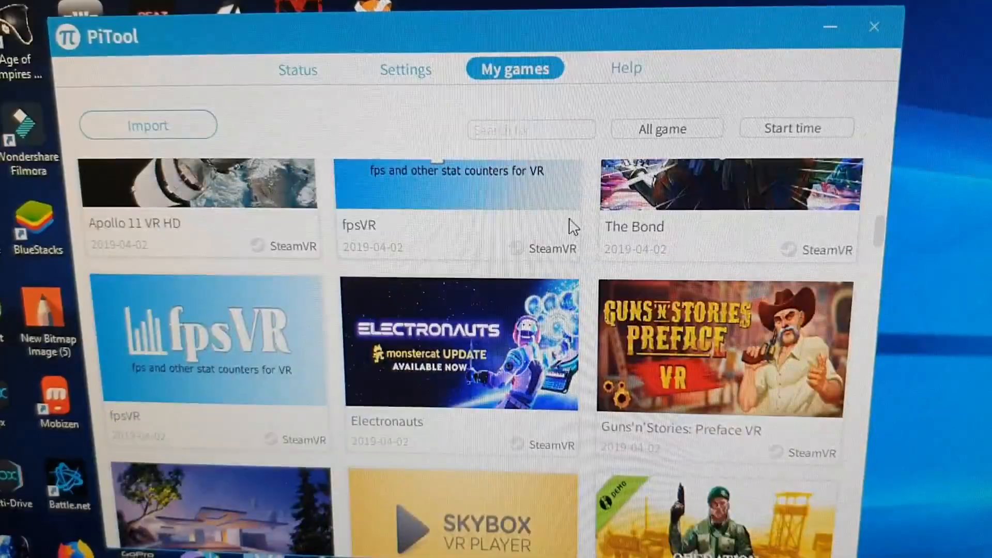
{"action": "scroll", "scroll_direction": "down", "scroll_amount": 3}
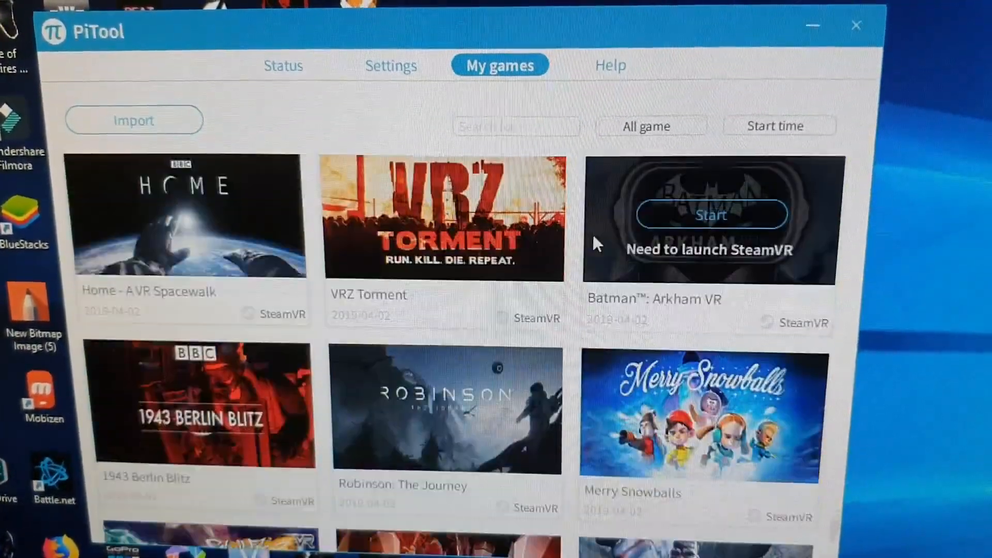
{"action": "scroll", "scroll_direction": "down", "scroll_amount": 3}
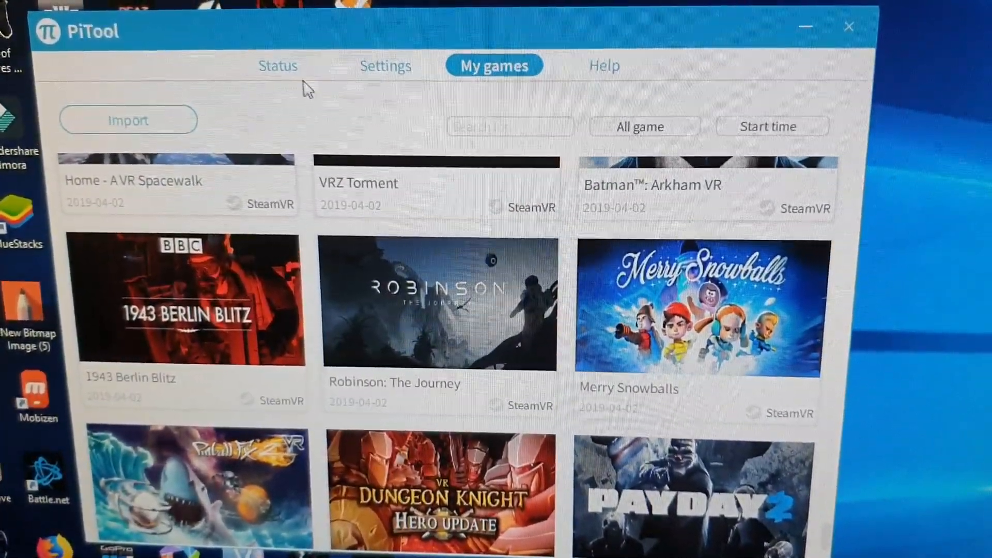
{"action": "left_click", "coordinate": [277, 65]}
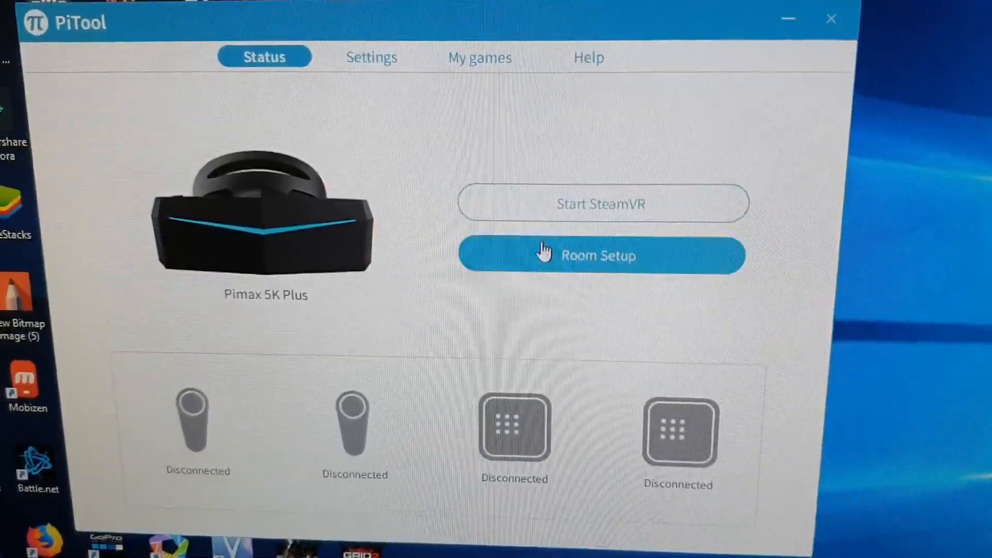
{"action": "left_click", "coordinate": [600, 256]}
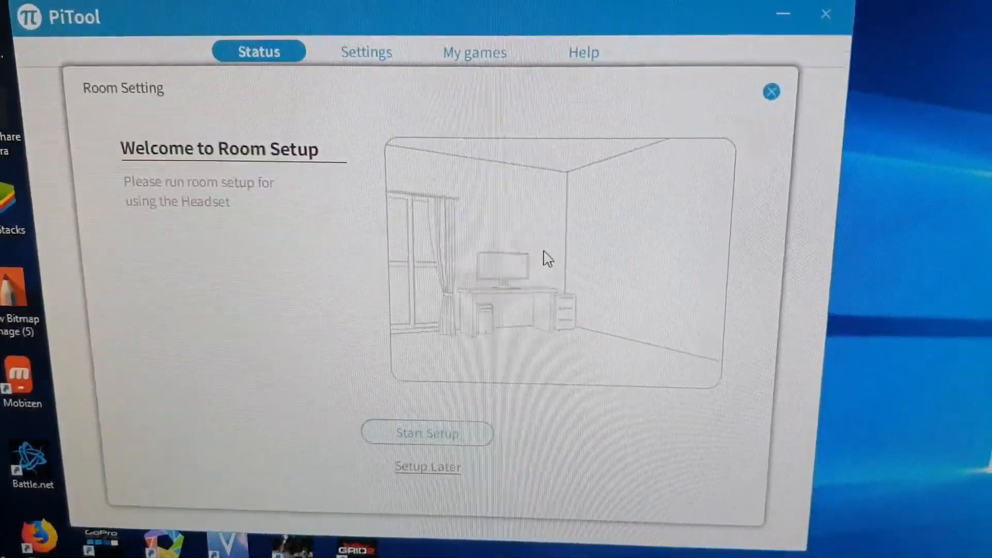